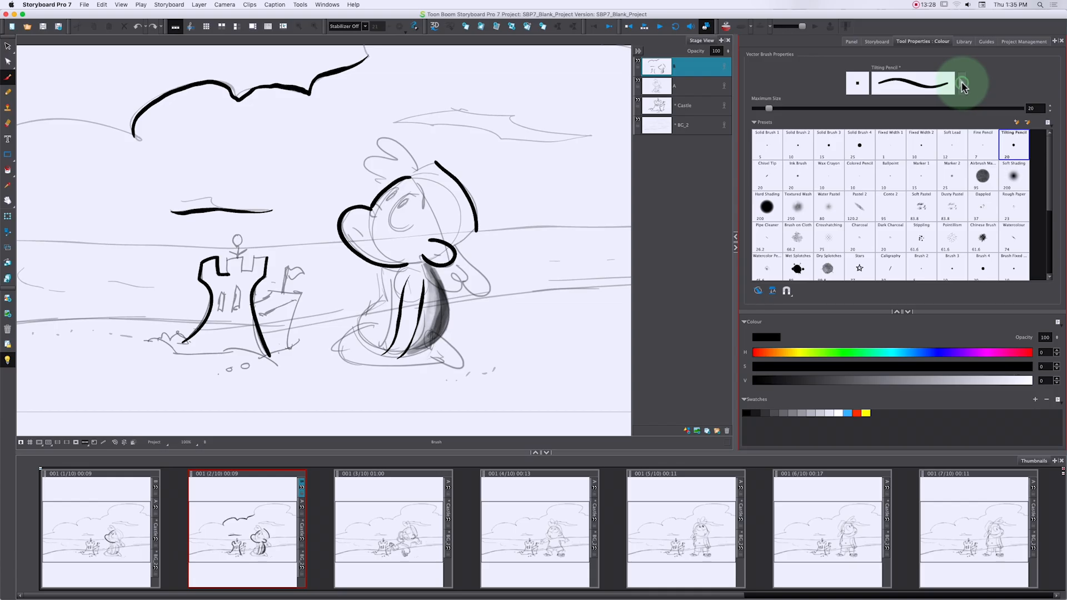
# Switch the brush to the Solid Brush 4 preset for bold cloud inking
pyautogui.click(962, 83)
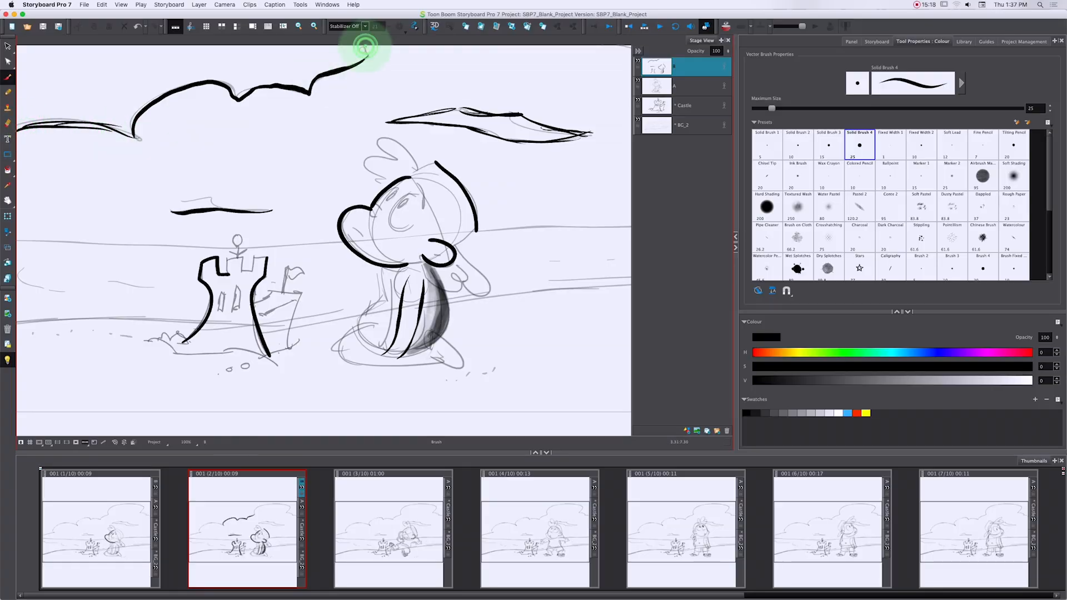
# Drag one long bold stroke along the sketched horizon behind the sandcastle
pyautogui.moveTo(367, 51); pyautogui.dragTo(136, 135)
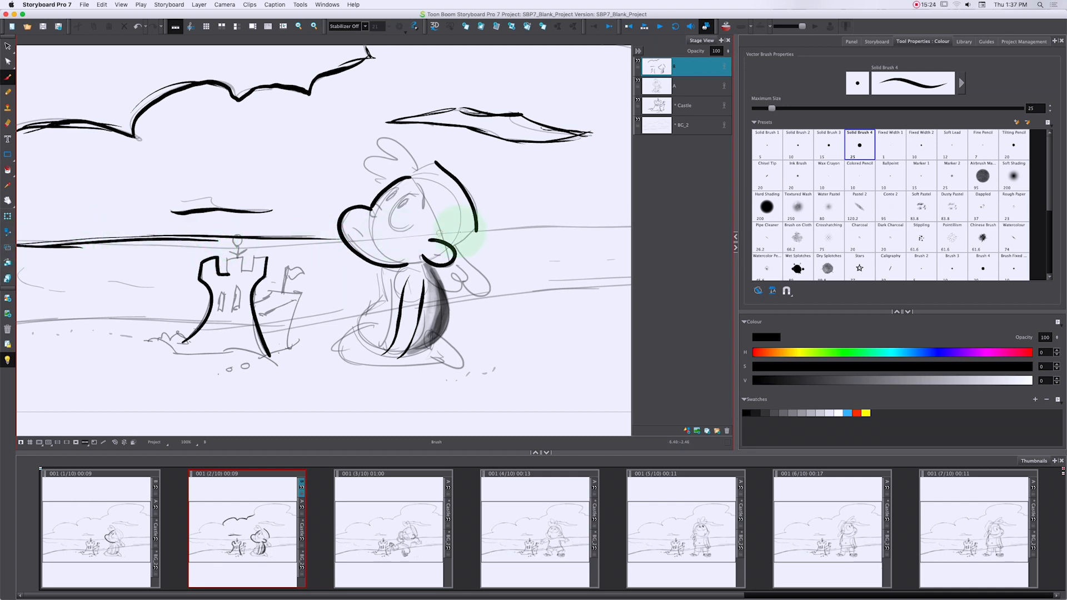
pyautogui.moveTo(671, 221)
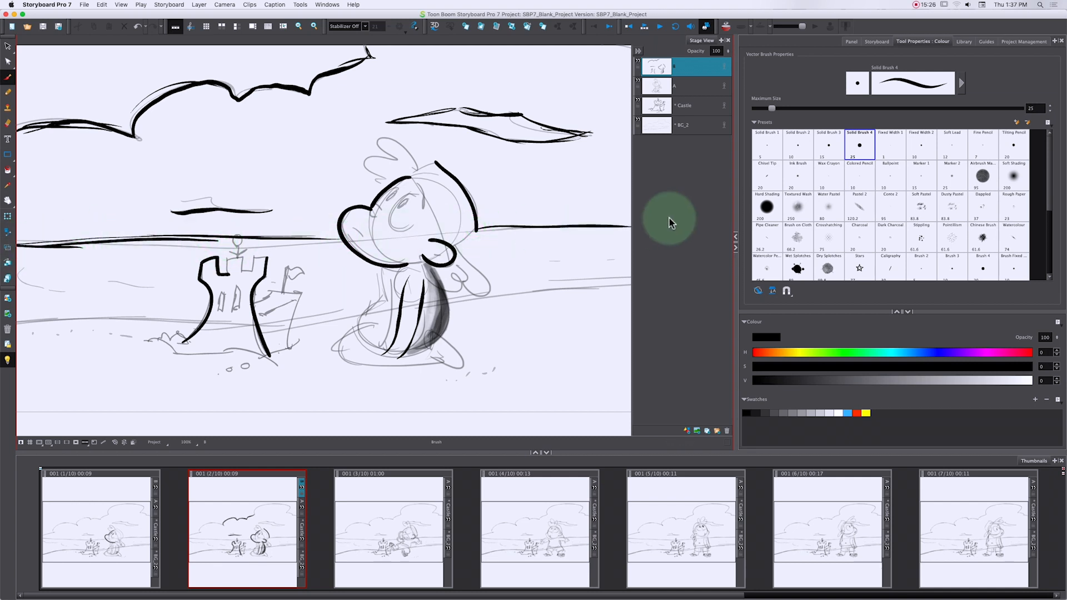